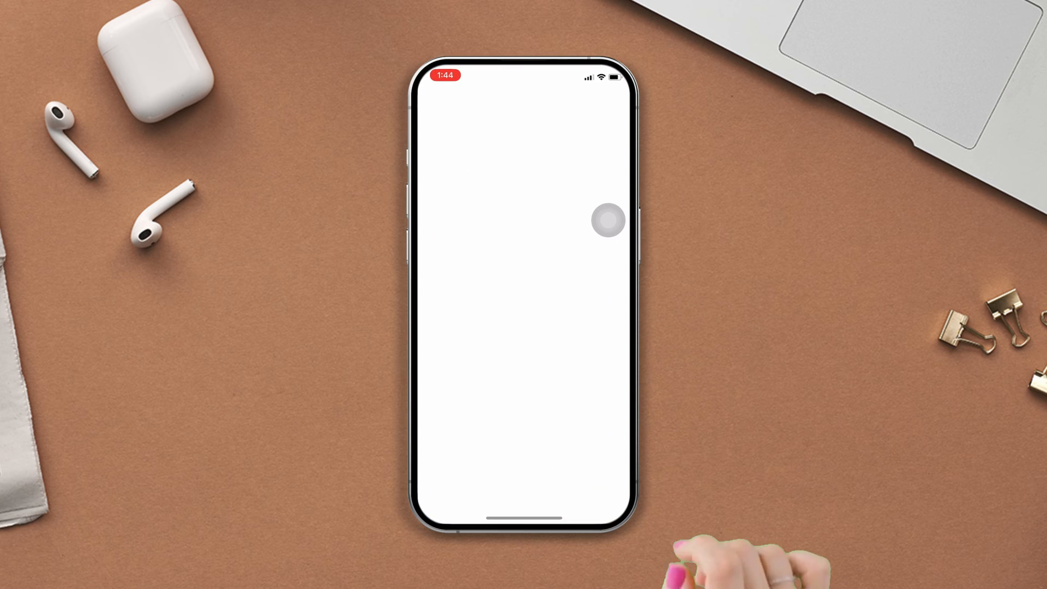
Switch to the Automation tab, which lists no automations yet.
left_click(522, 493)
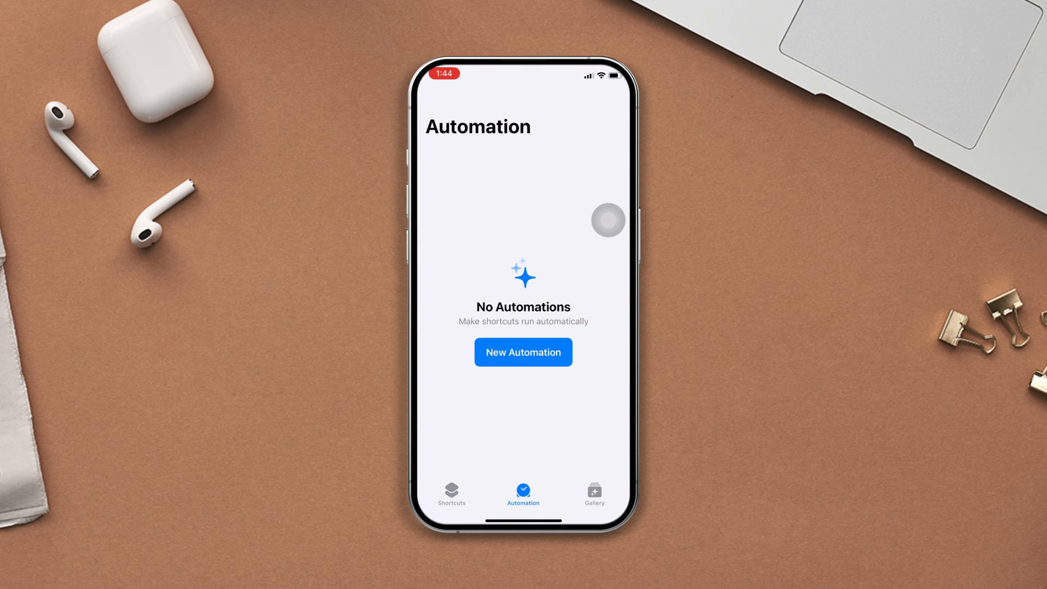
Create a Personal automation for battery level 100% with a Show Notification action ('Hello World').
left_click(522, 352)
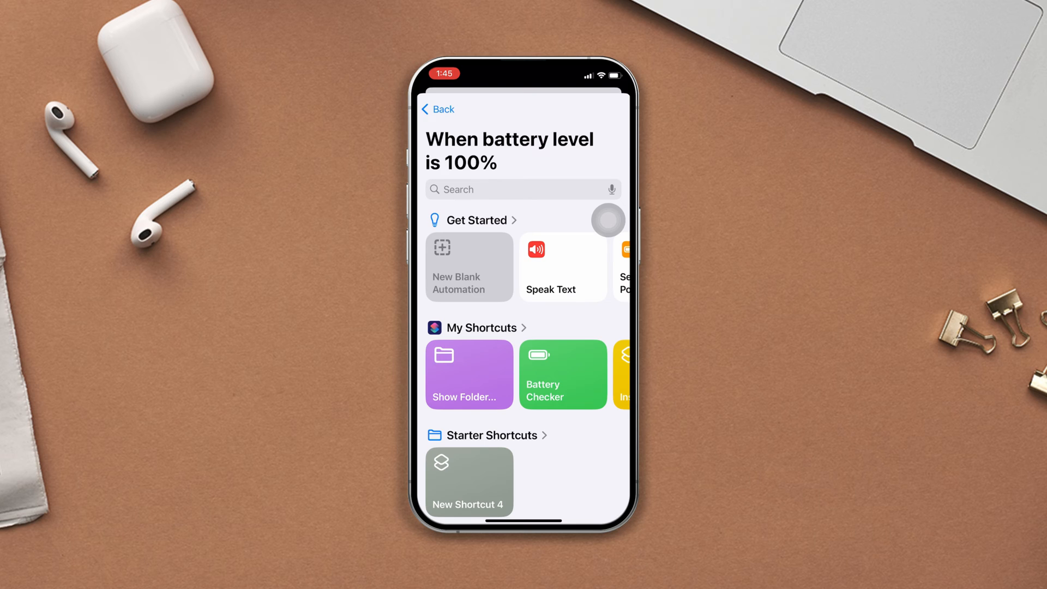
type("No")
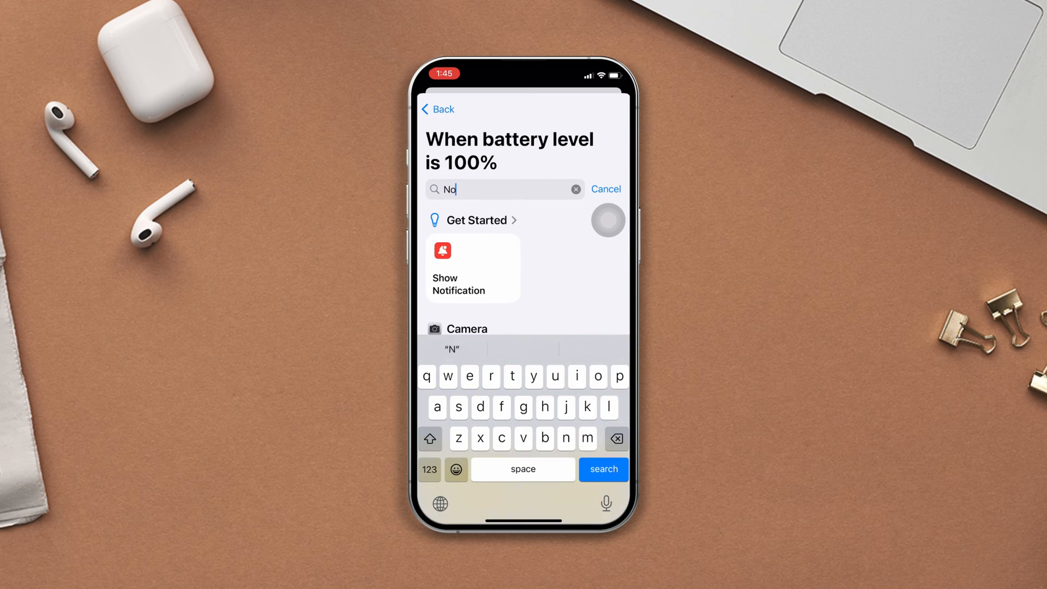
left_click(471, 267)
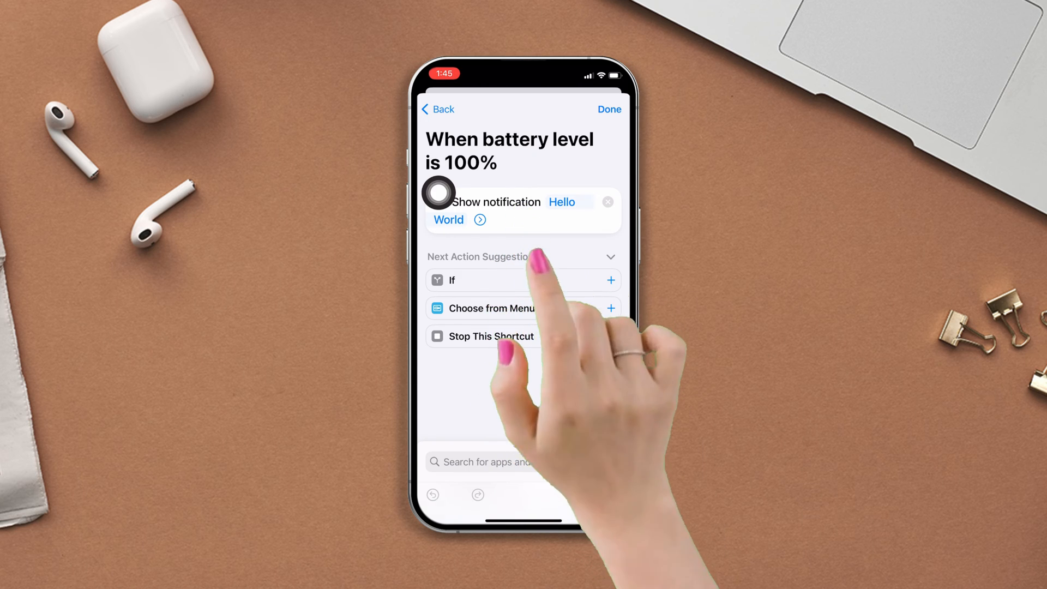
Replace the notification message 'Hello World' with 'Fully charged' and save.
left_click(448, 219)
type("Fu")
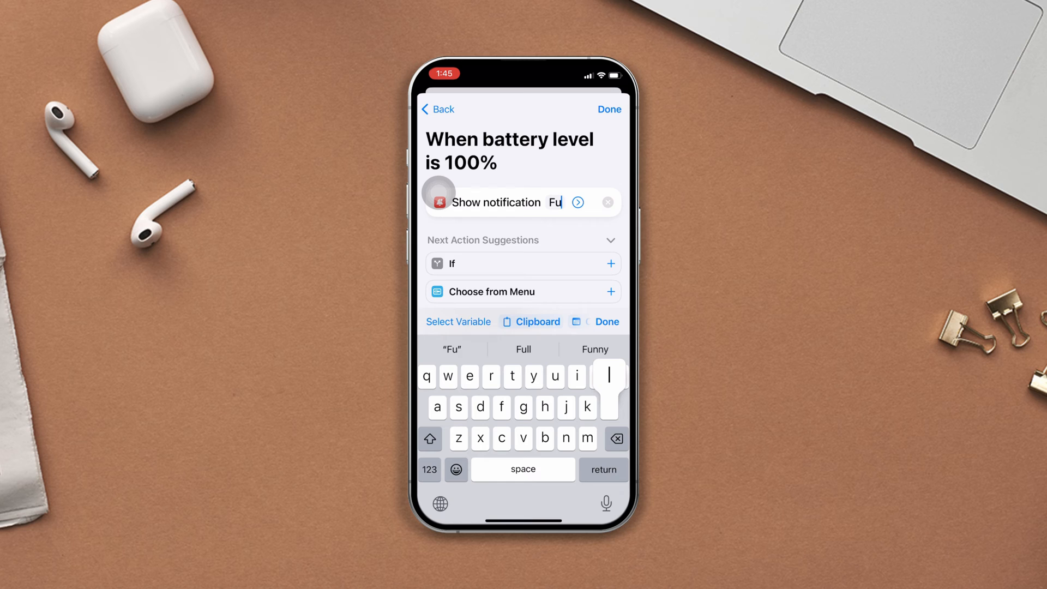
type("lly charged")
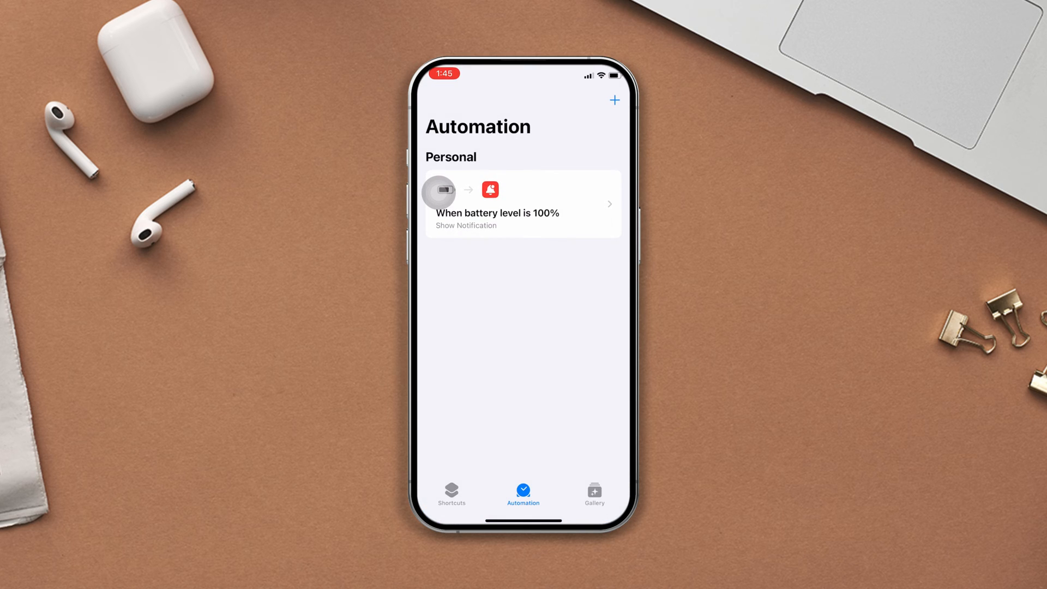
Reopen the saved automation's Show Notification action and expand its options to confirm Play Sound is on.
left_click(522, 204)
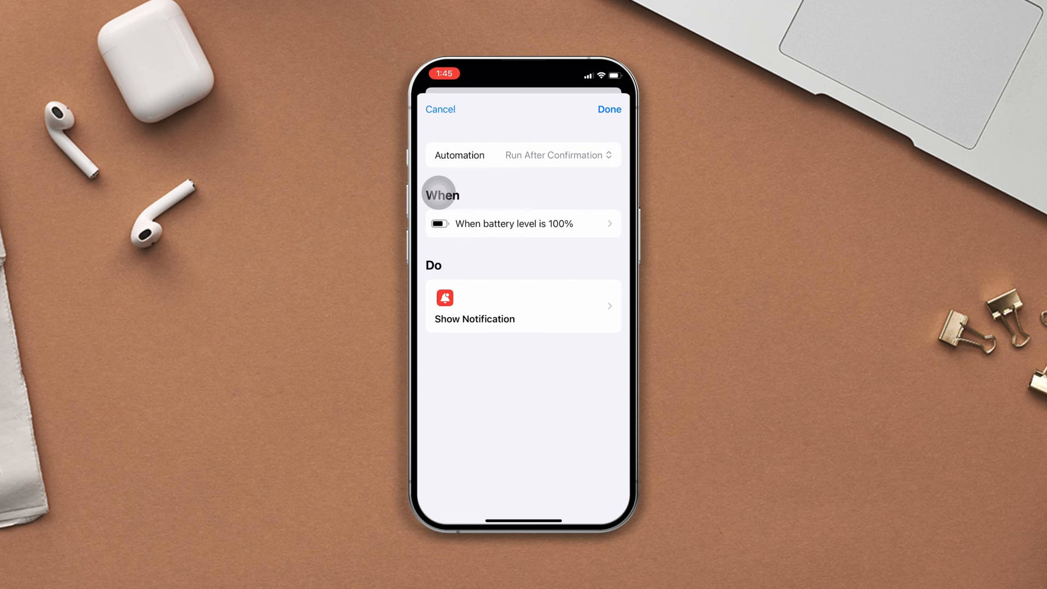
left_click(522, 305)
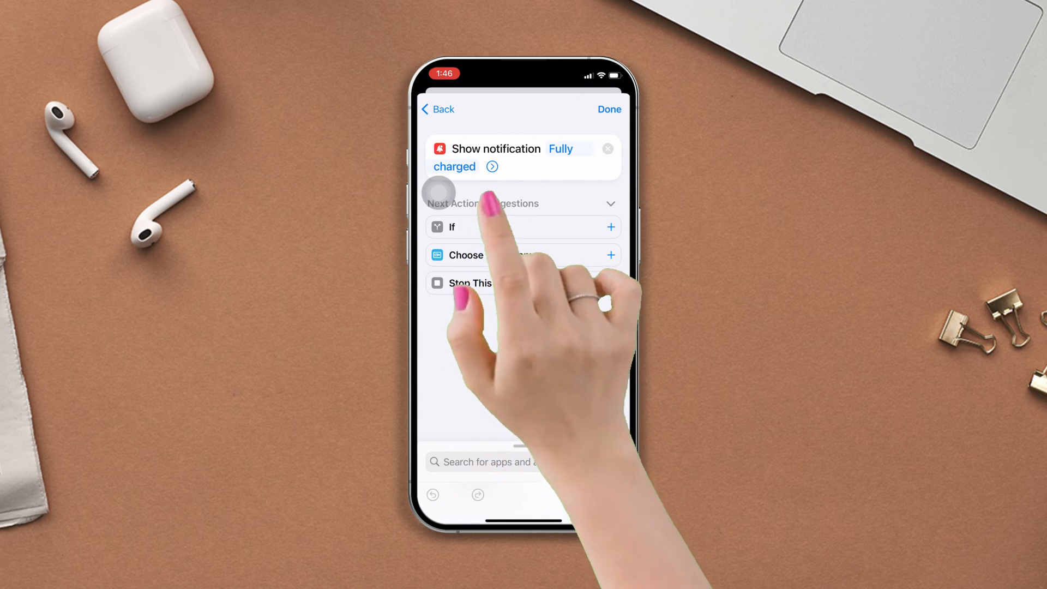
left_click(492, 166)
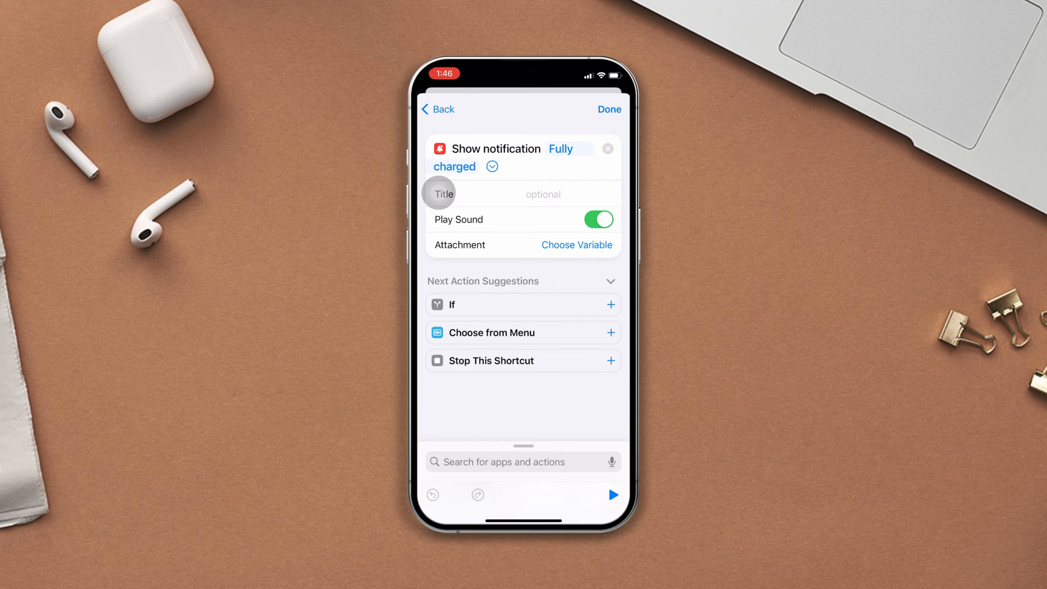